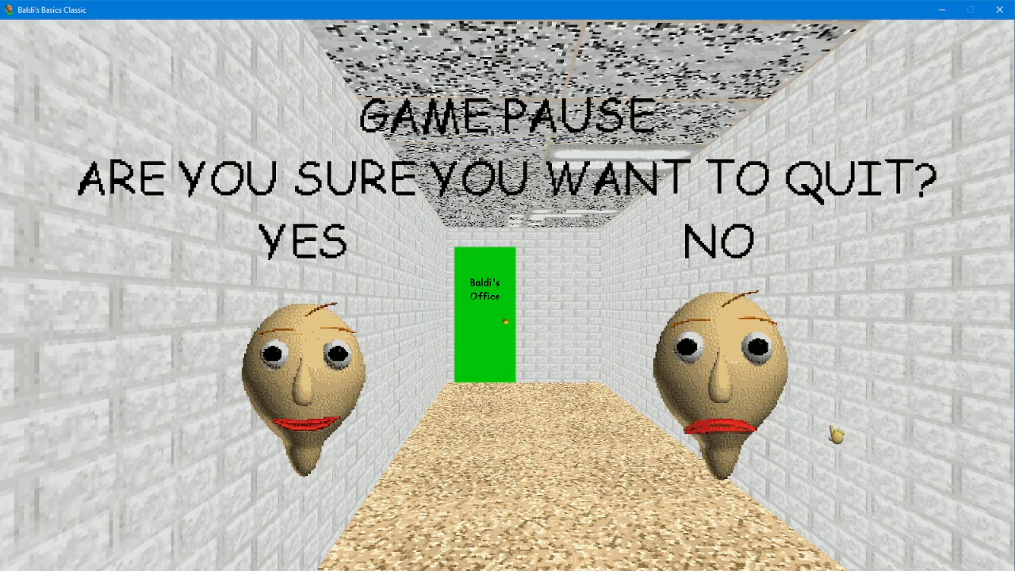
Step: Choose NO on the GAME PAUSE quit prompt to resume play facing Baldi's Office
{"action": "left_click", "coordinate": [716, 240]}
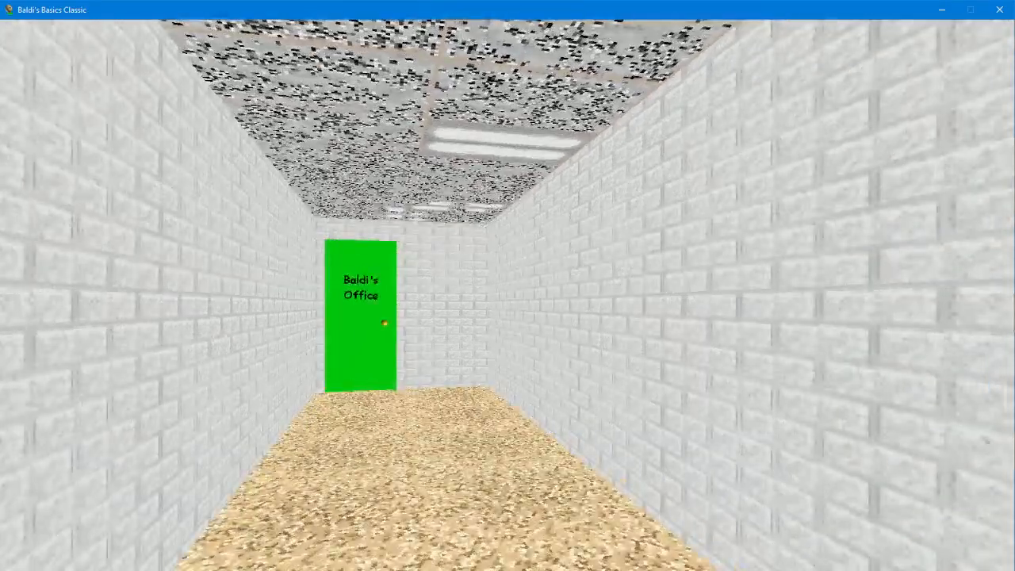